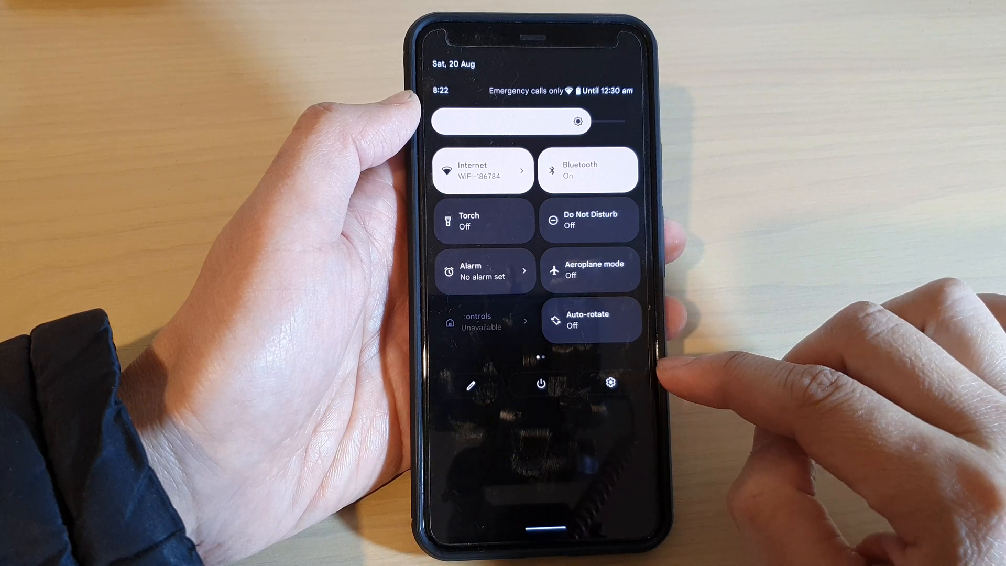
Step: Reach the main Settings page via the gear icon in the quick settings shade
click(609, 382)
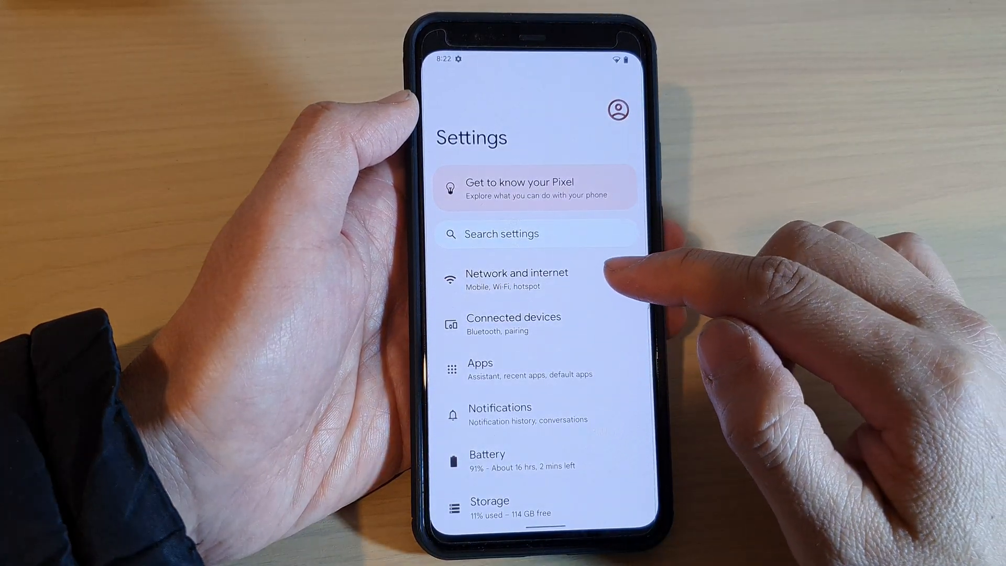
Step: Go through Network and internet to Internet and open the connected WiFi-186784 network's details
click(516, 279)
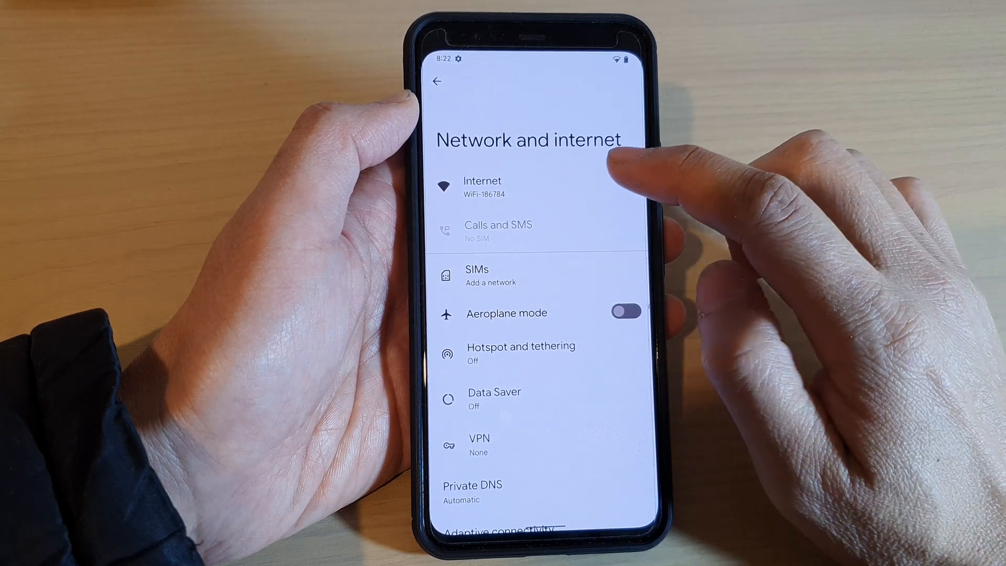
click(482, 186)
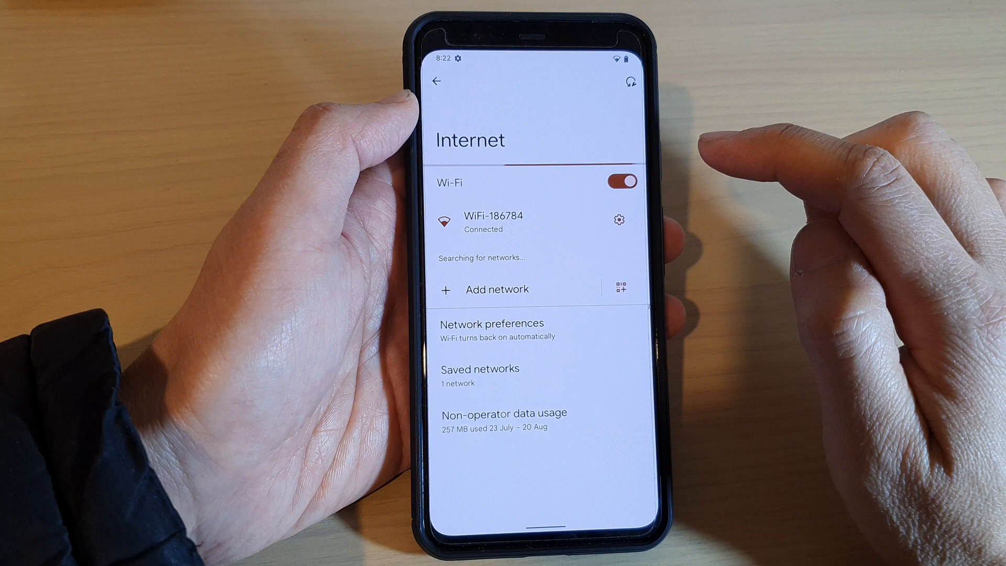
click(620, 181)
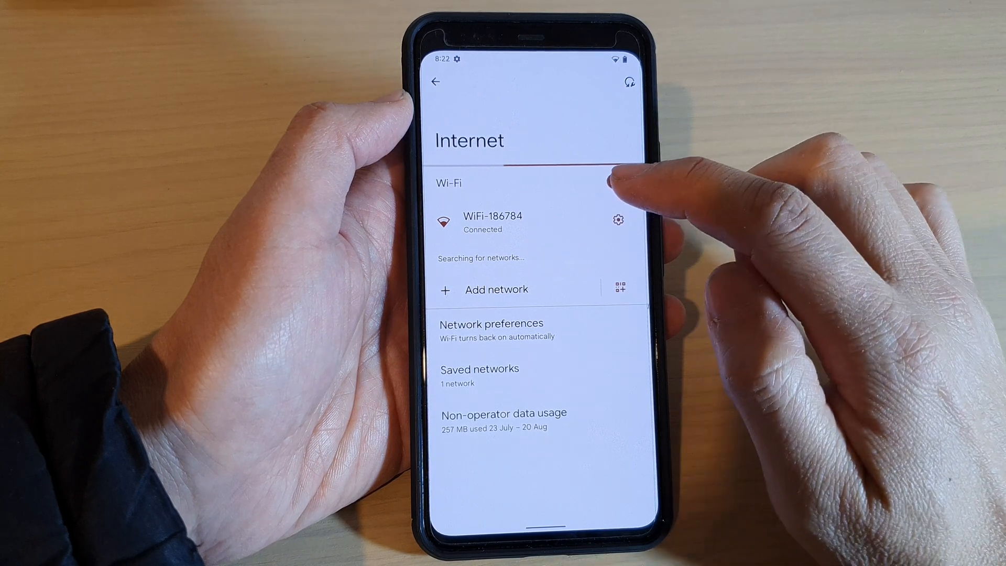
click(616, 219)
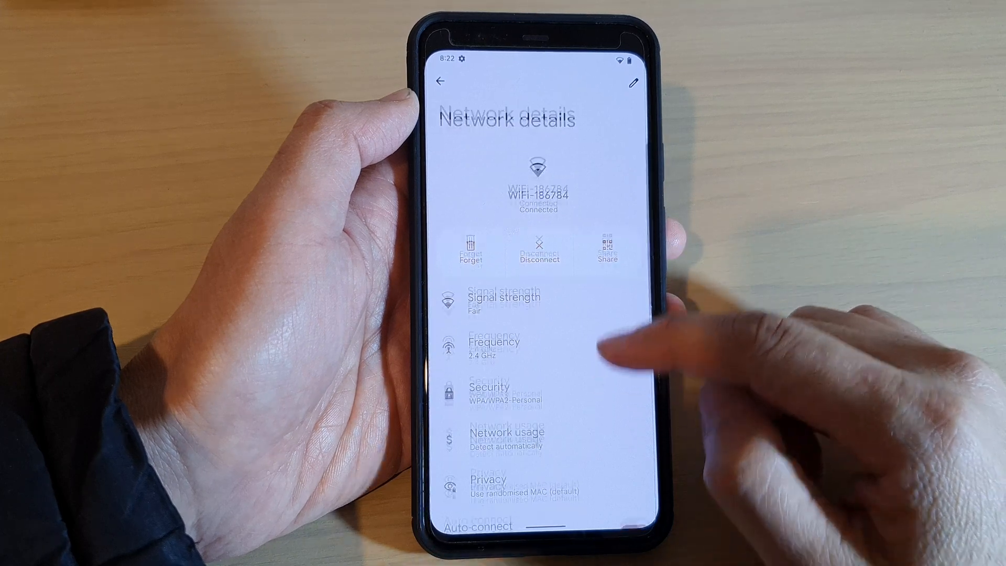
Step: Scroll the WiFi-186784 details past IP and gateway info to reveal the Auto-connect toggle
scroll(down, 3)
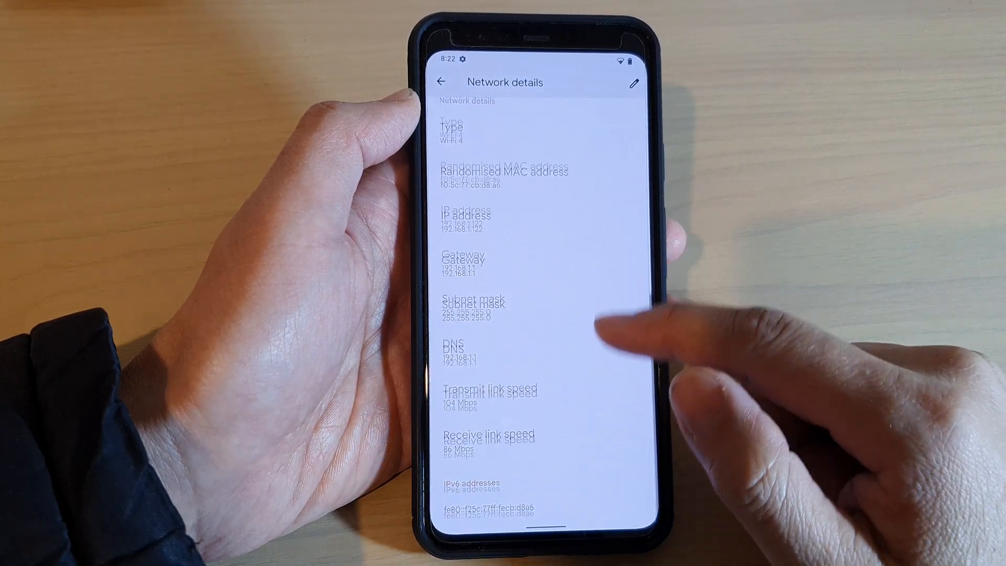
scroll(up, 3)
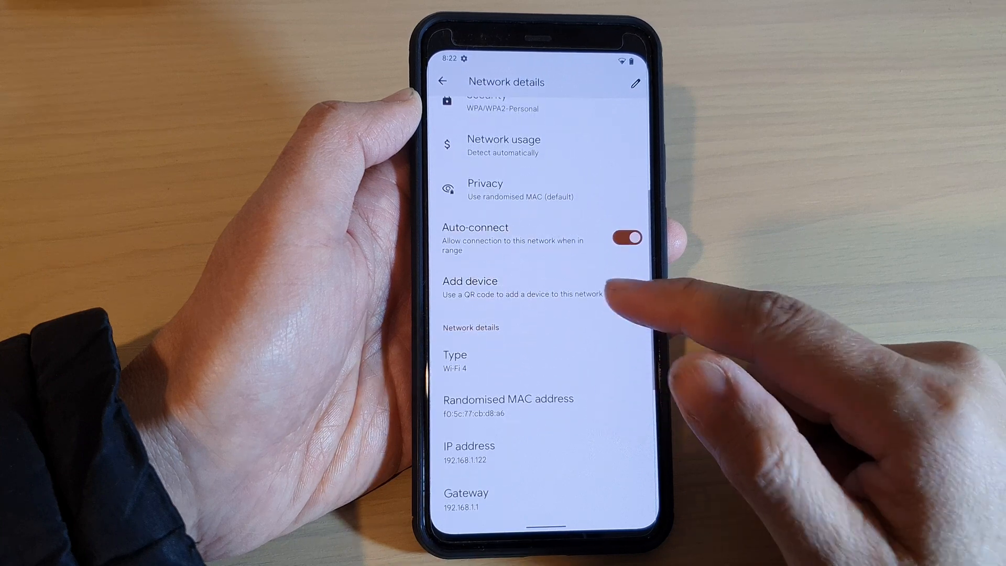
scroll(down, 3)
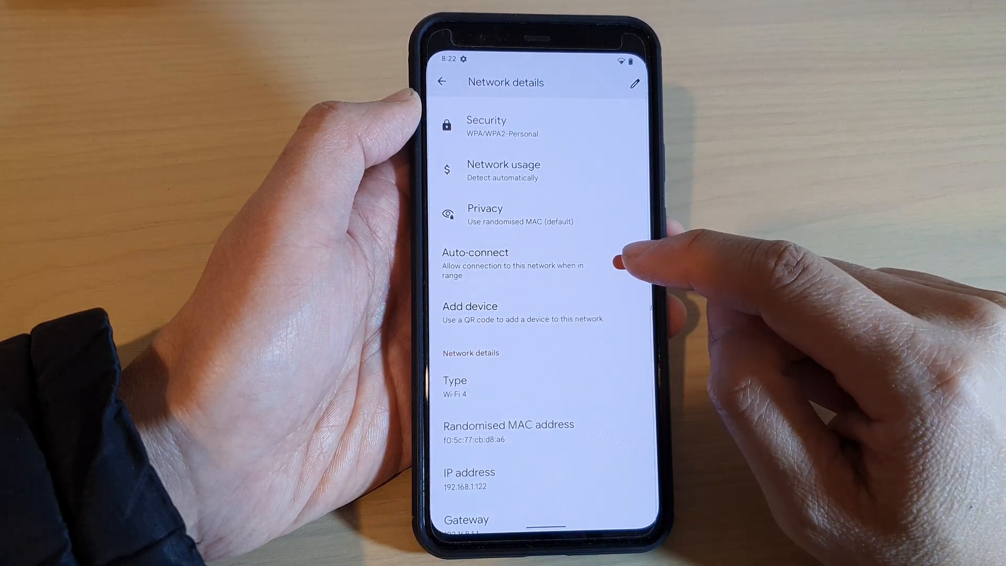
click(625, 263)
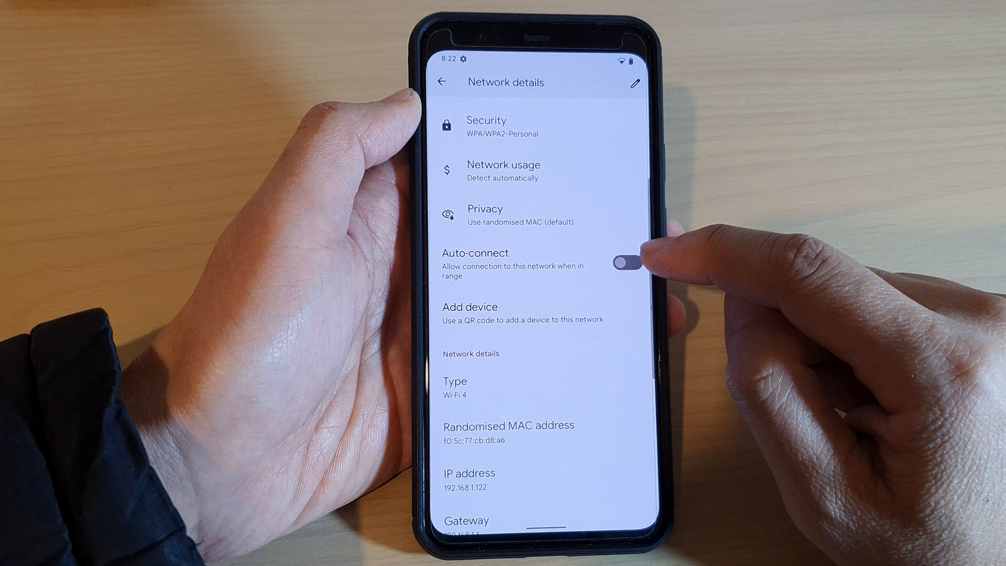
click(629, 265)
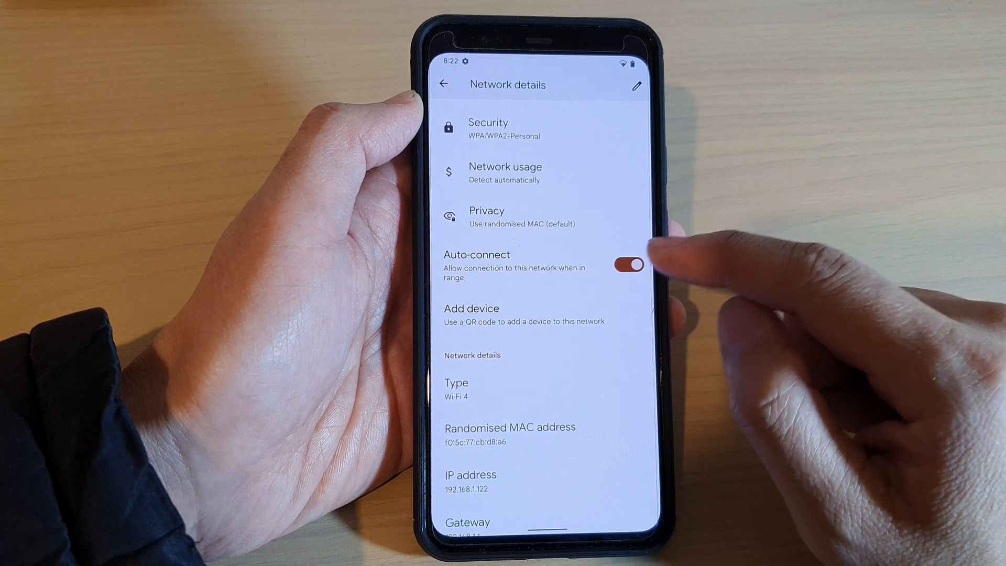
click(630, 265)
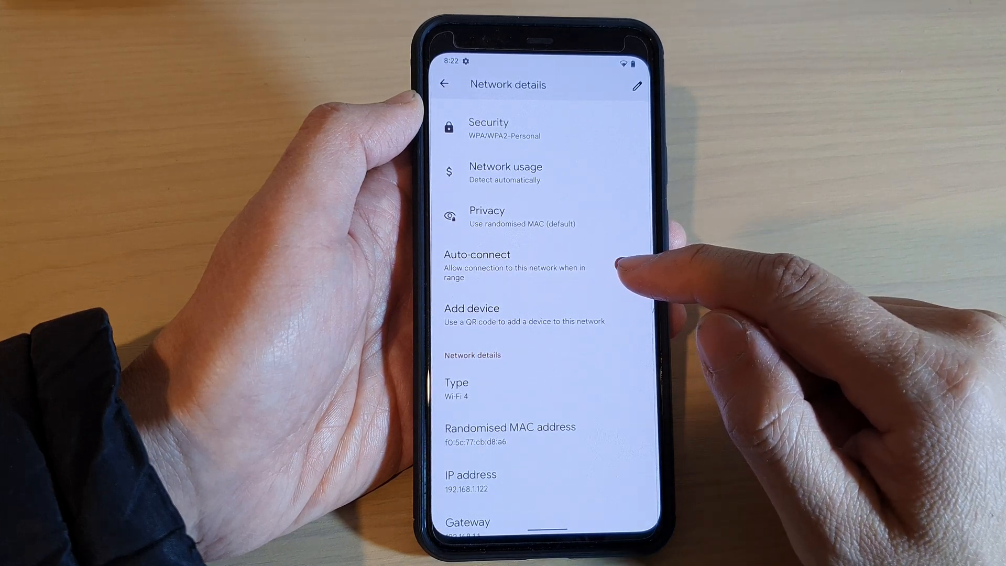
click(628, 264)
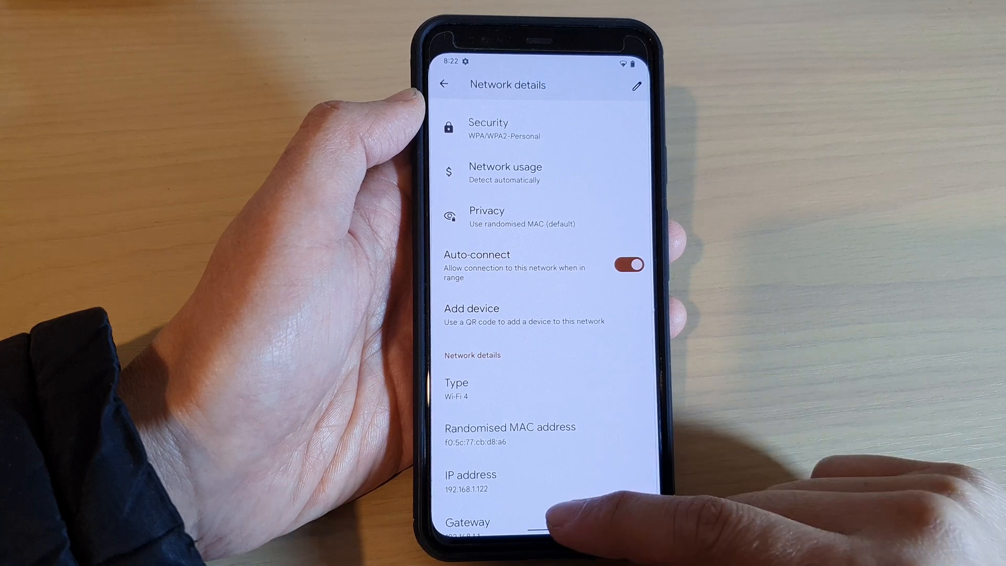